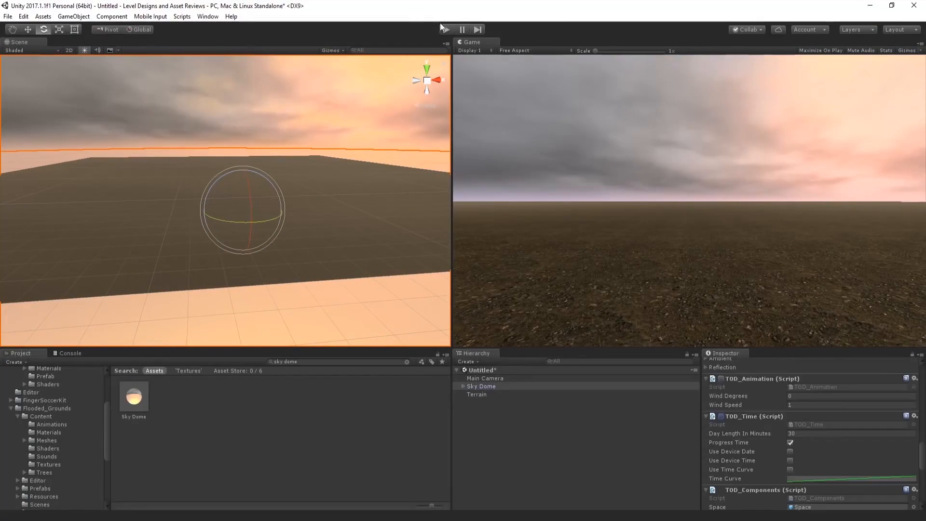
- Select the Terrain and choose a height-sculpting brush to start carving the basin
left_click(476, 394)
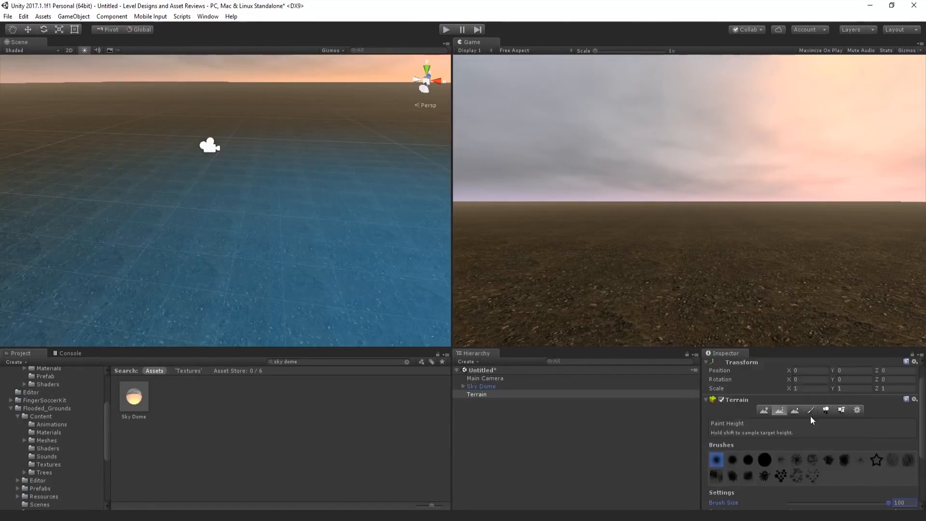
left_click(484, 378)
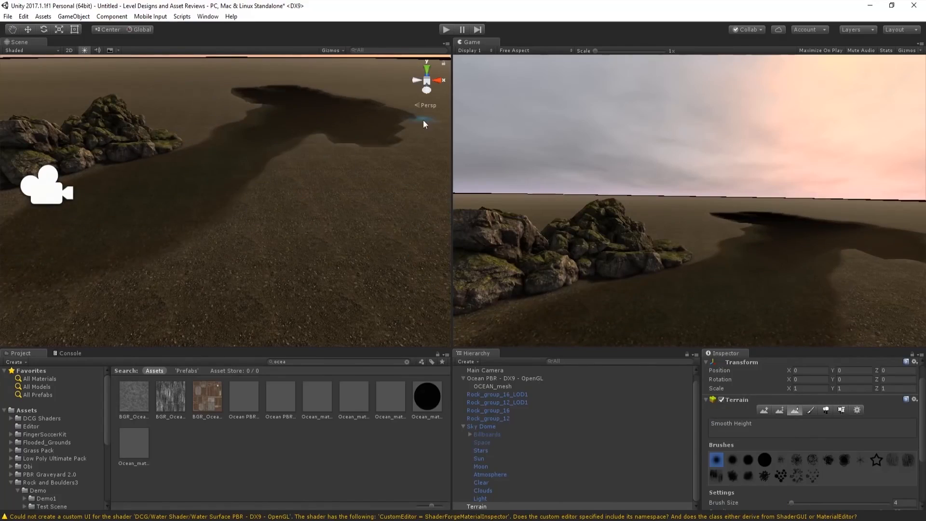
- Replace the Ocean PBR object with the AQUASWater prefab in the basin and save the scene as '1'
left_click(475, 441)
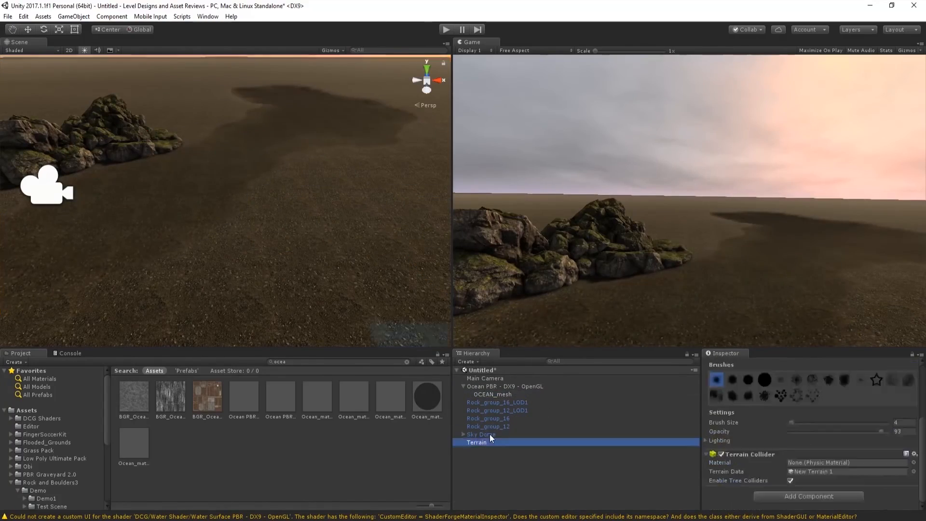
left_click(493, 394)
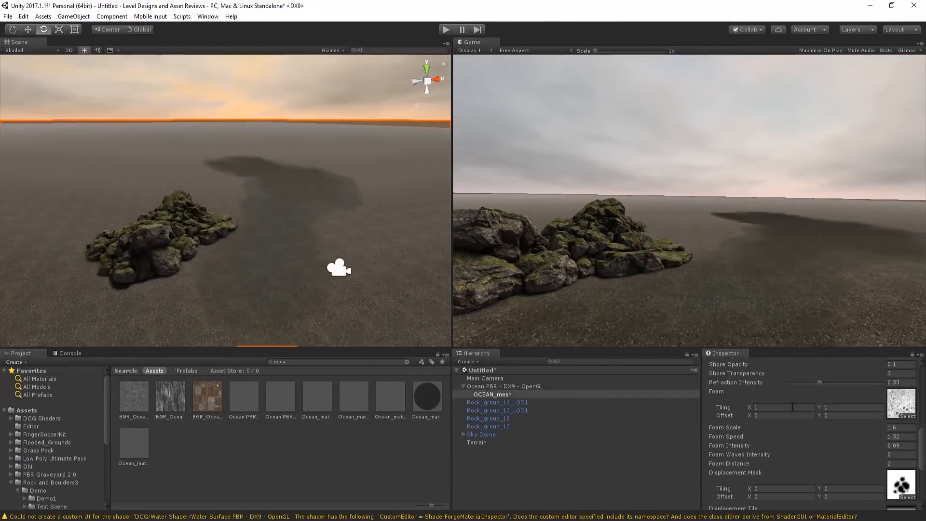
scroll("down", 3)
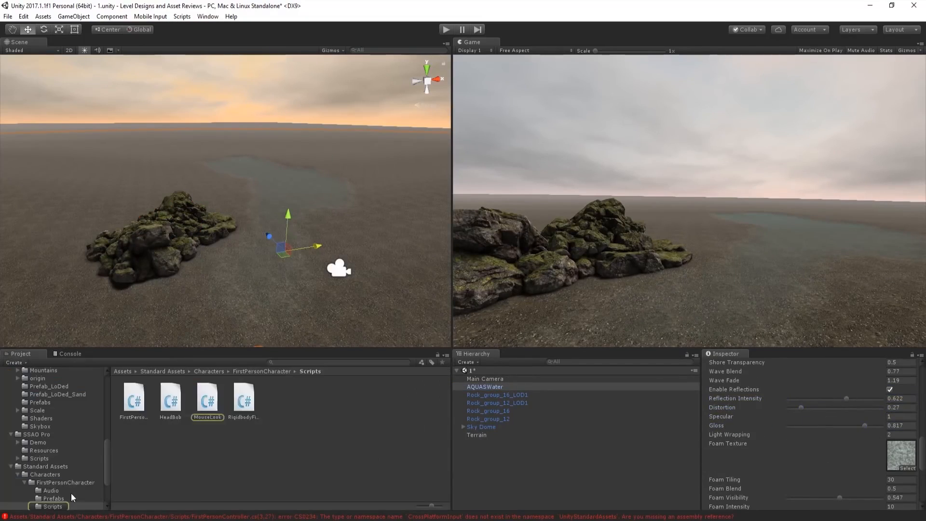
left_click(445, 29)
type("house")
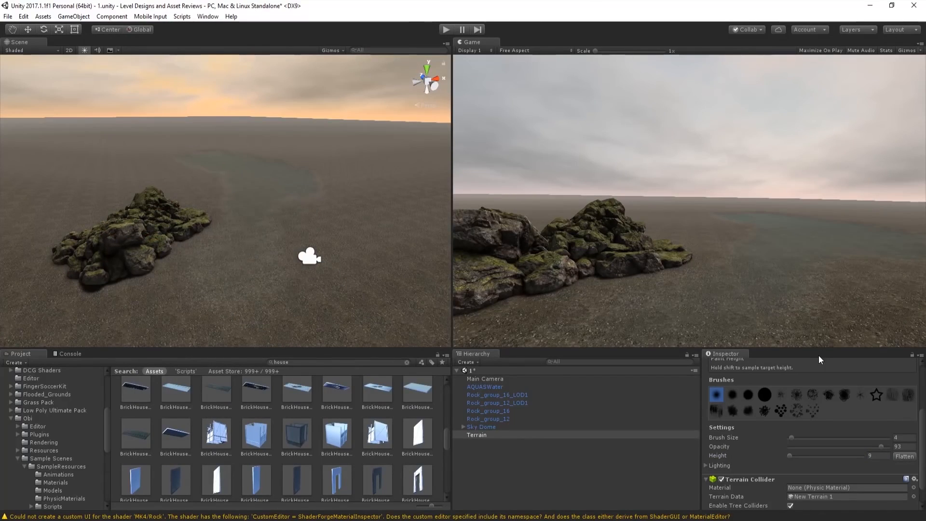
- Set Grass_03 as the terrain detail texture and paint grass around the rock pile
left_click(862, 430)
type("grass")
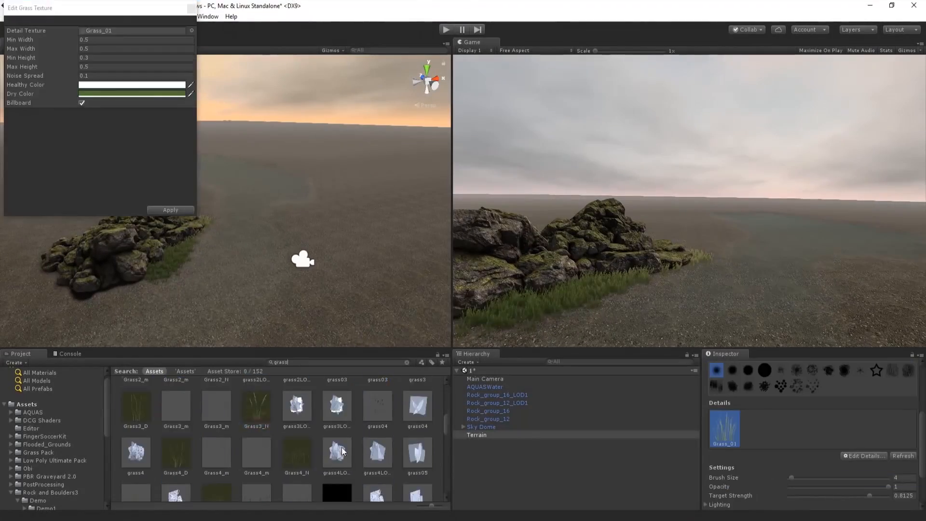
left_click(170, 209)
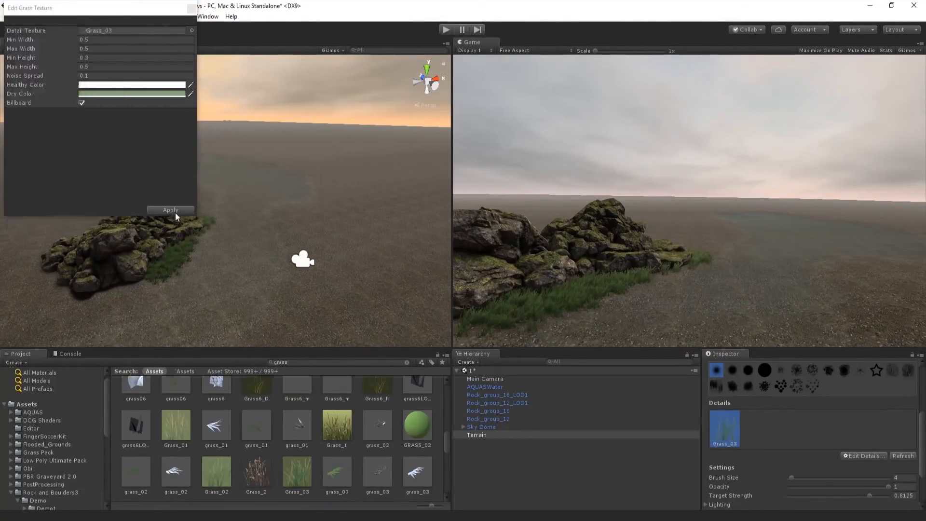
left_click(170, 210)
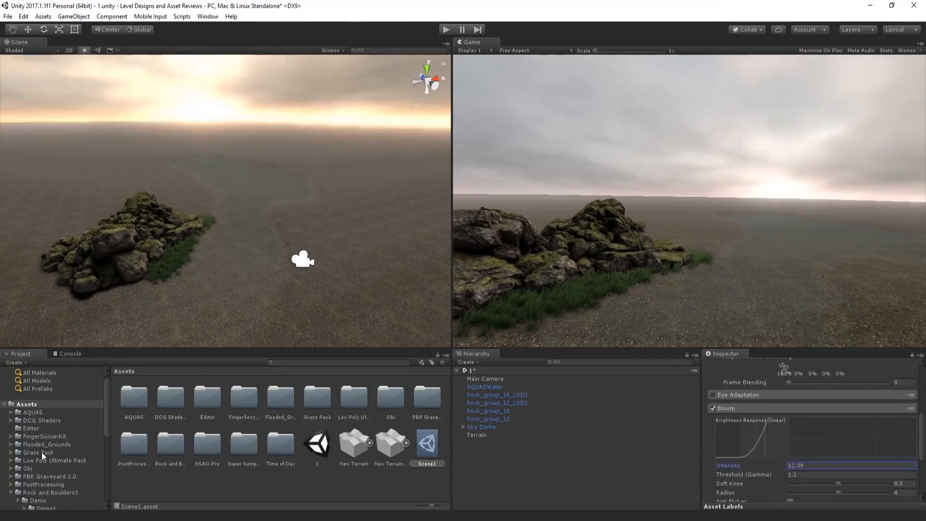
- Preview the scene in Play mode and return to editing
left_click(446, 29)
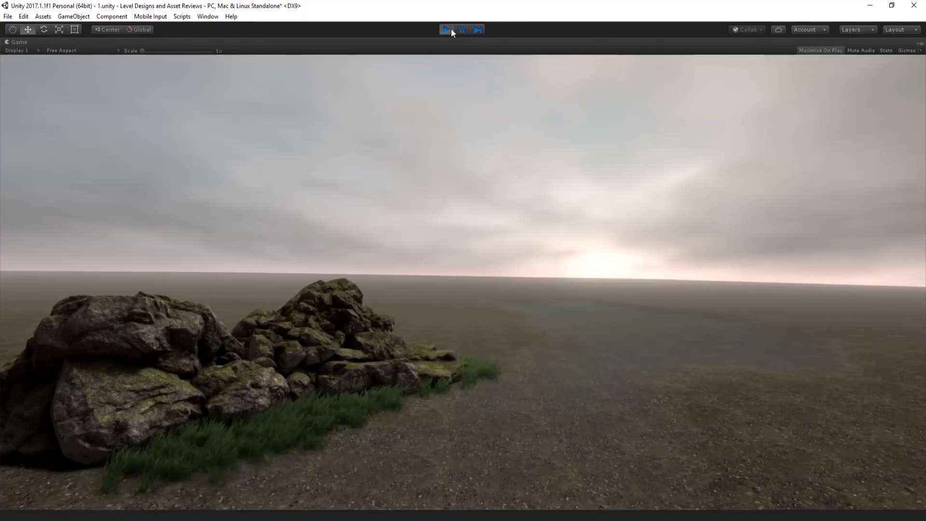
left_click(446, 30)
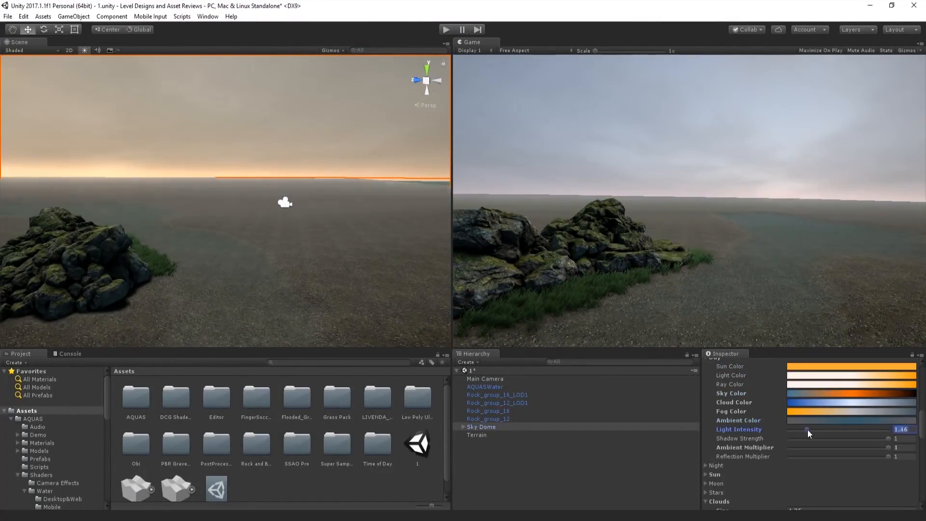
- Add a Grass_4 detail texture with a green tint for painting more grass patches
left_click(477, 435)
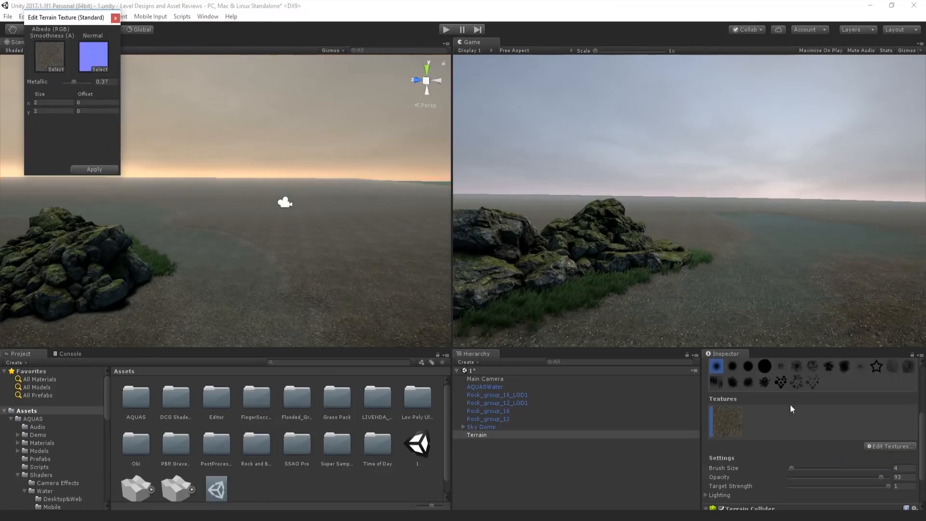
left_click(116, 17)
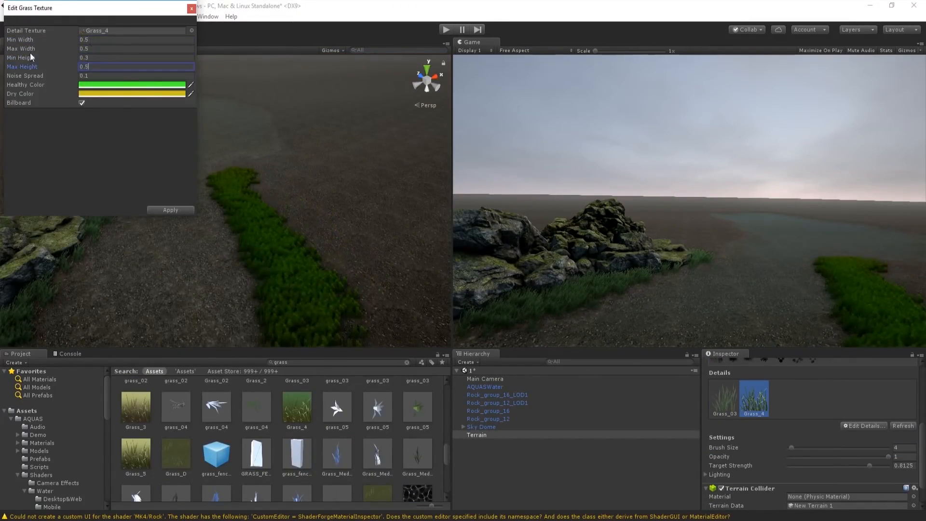
left_click(189, 85)
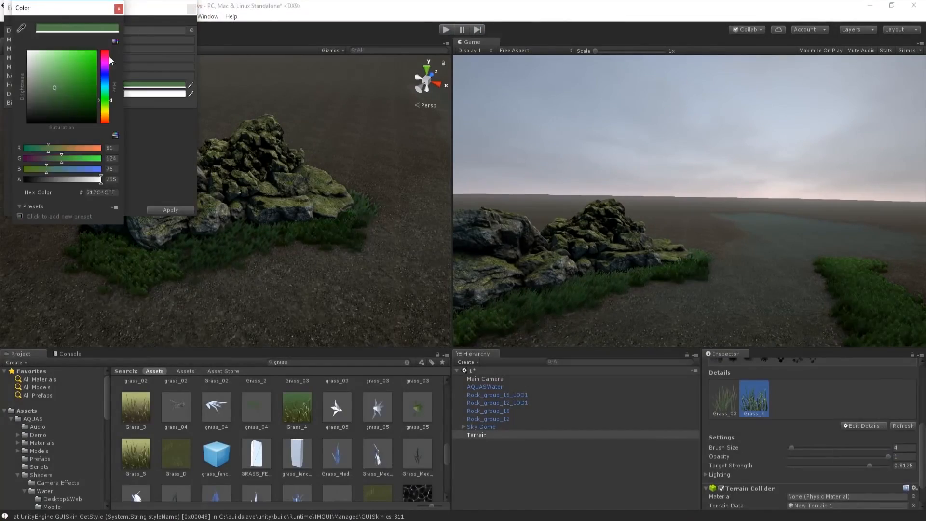
left_click(119, 8)
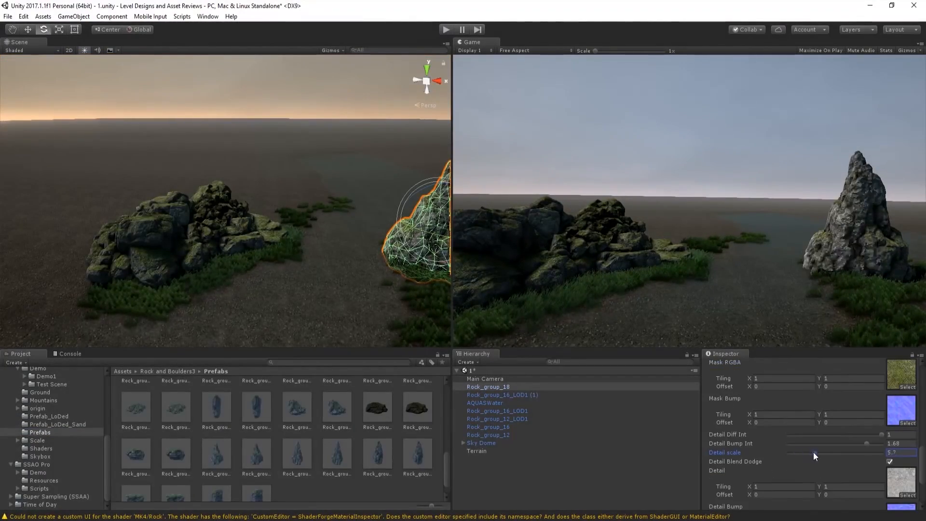
- Add a second ground texture to the terrain via Edit Textures
left_click(475, 451)
type("gr")
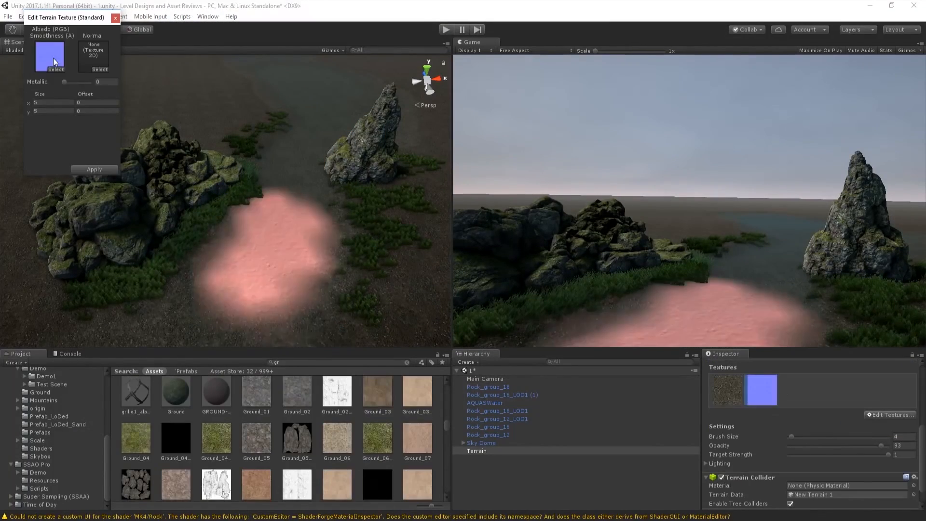
left_click(115, 17)
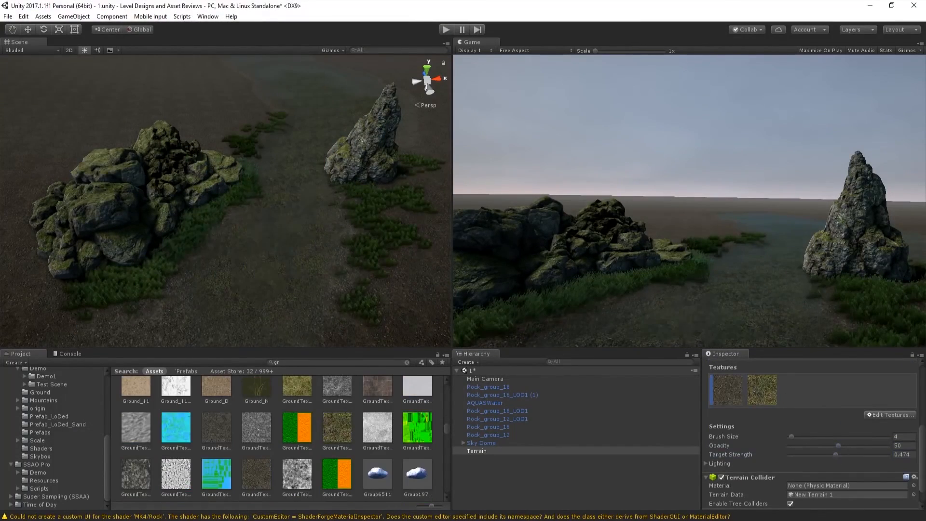
- Adjust the Sky Dome atmosphere brightness and fogginess
left_click(480, 443)
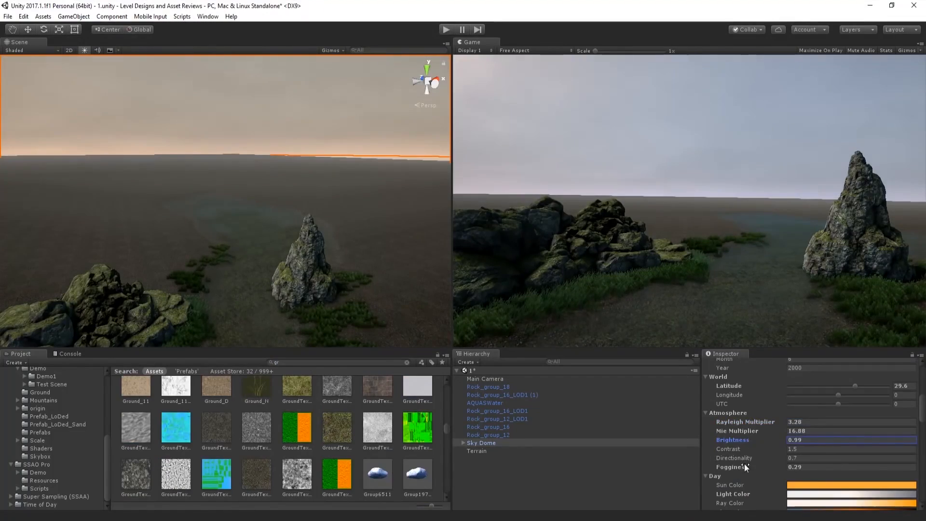
left_click(295, 253)
type("boat")
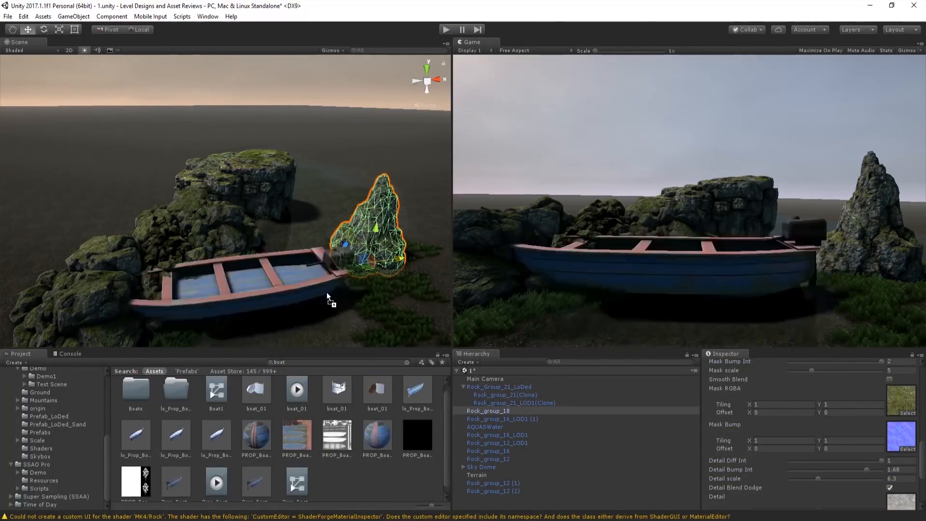
- Enable Custom Fog on AQUASWater and give it a pale blue fog colour
left_click(484, 435)
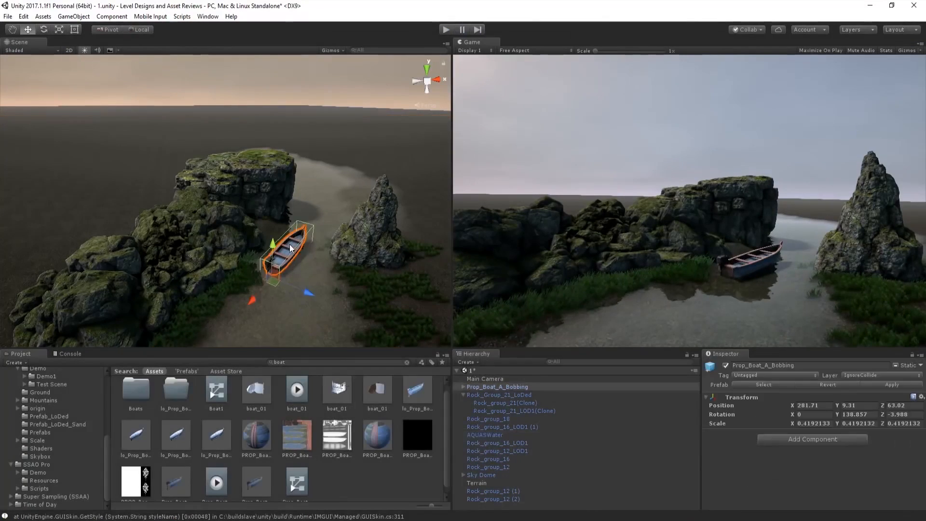
left_click(484, 435)
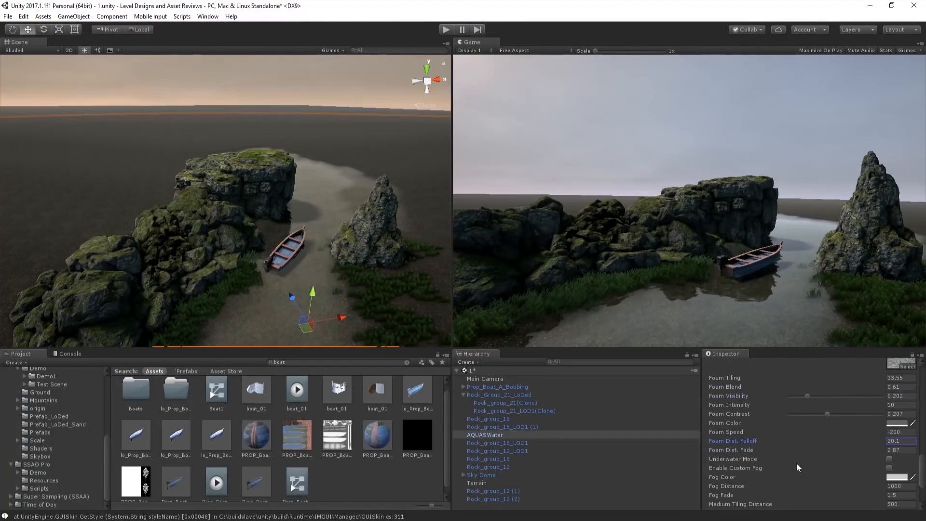
left_click(216, 478)
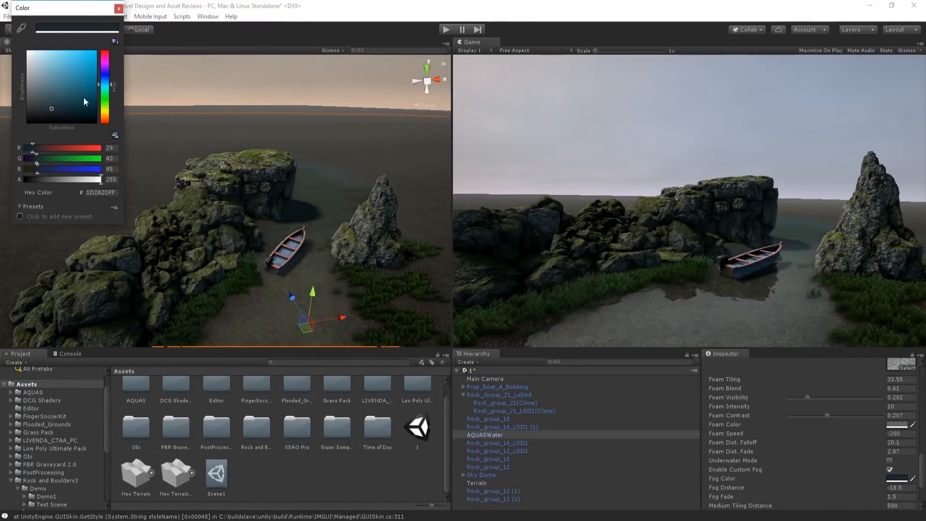
left_click(115, 41)
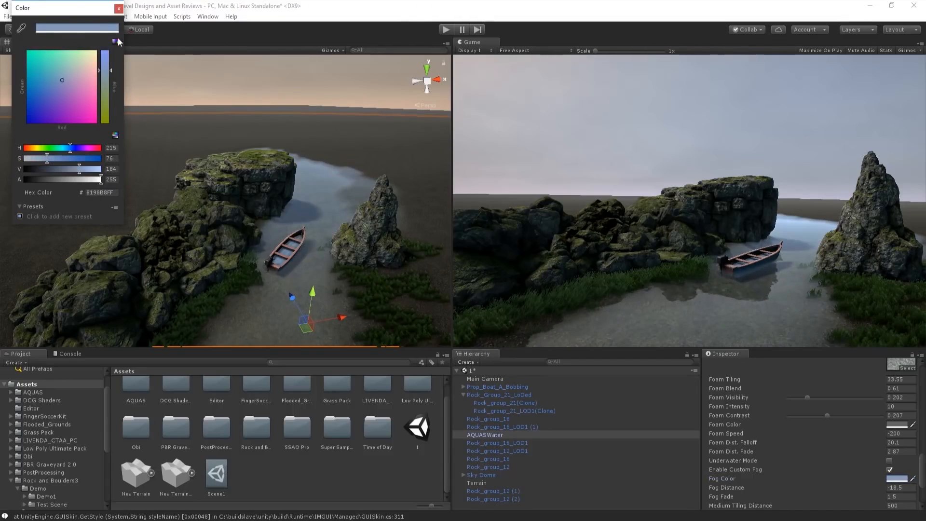
left_click(119, 7)
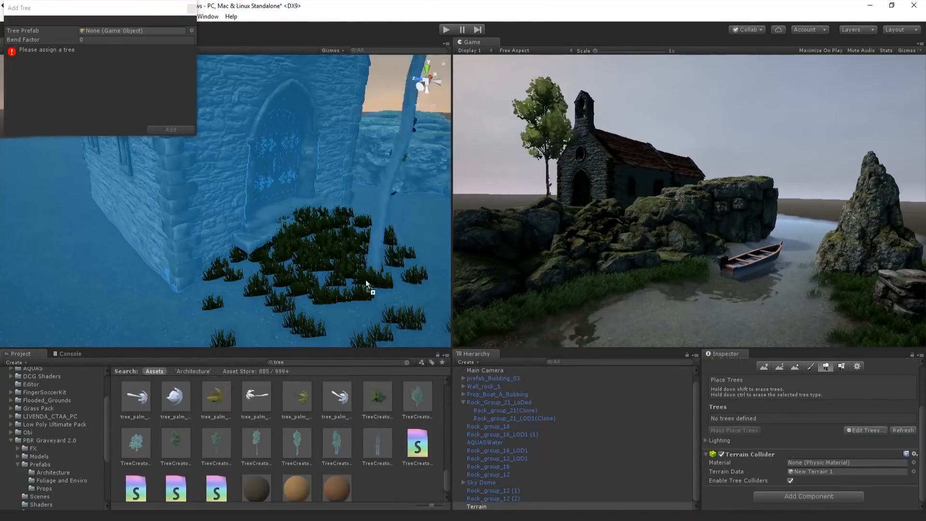
- Place dead tree, leafy tree, stone cross and ivy wall prefabs around the chapel
left_click(445, 29)
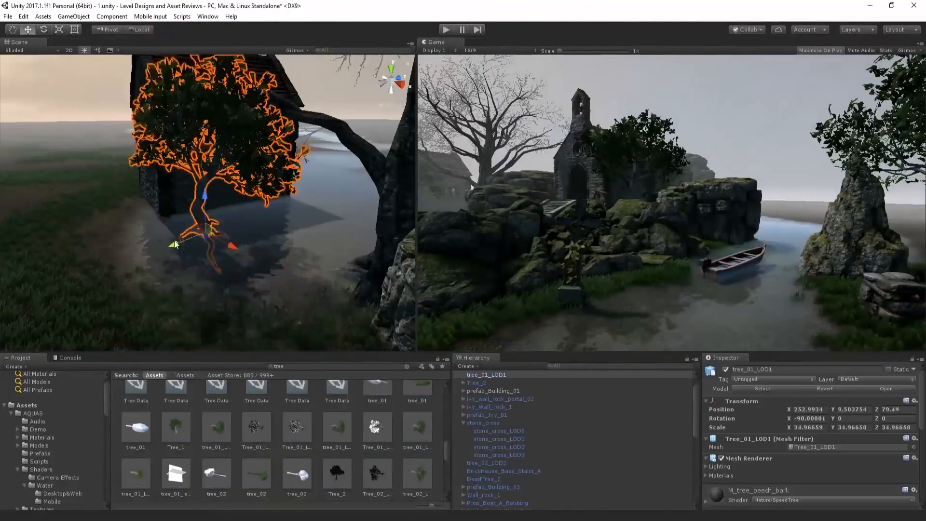
- Search the Project for 'mount' assets to place the spired church and rock-pile cross
type("mount")
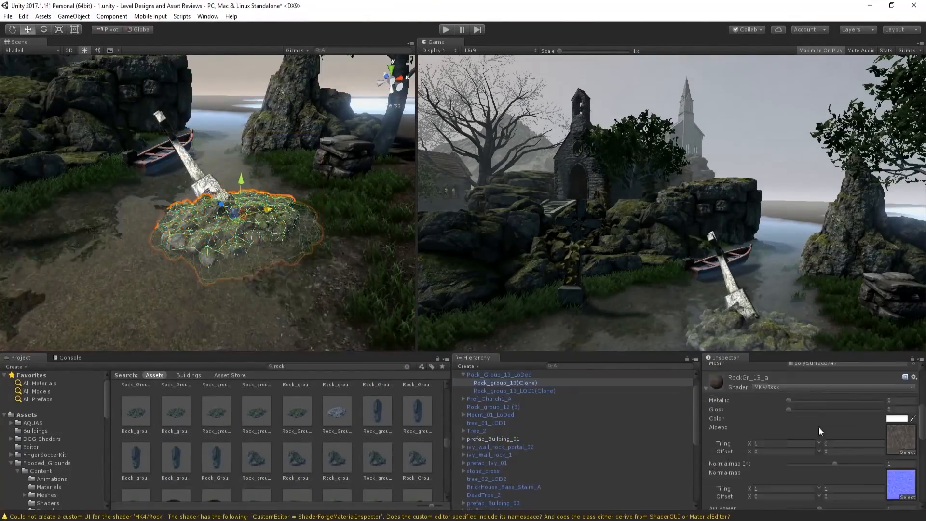
- Preview the scene in Play mode and return to editing
left_click(445, 30)
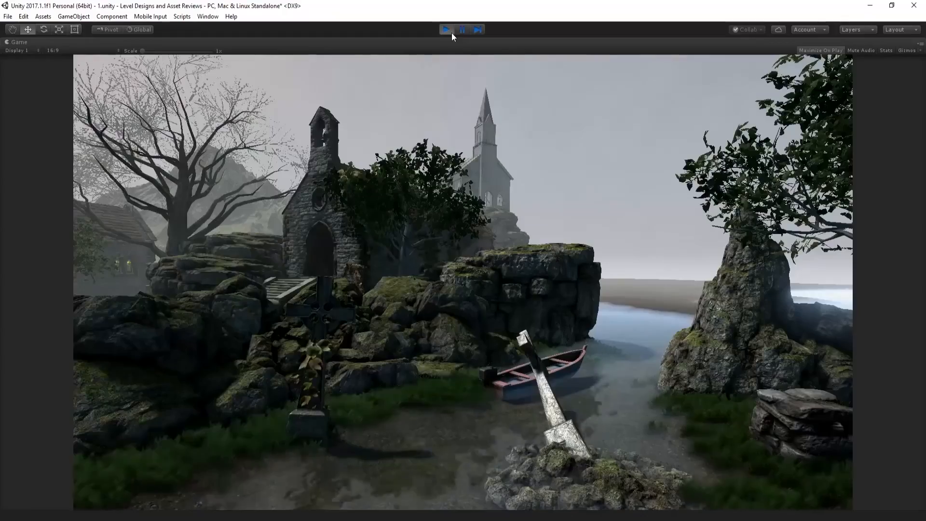
left_click(446, 30)
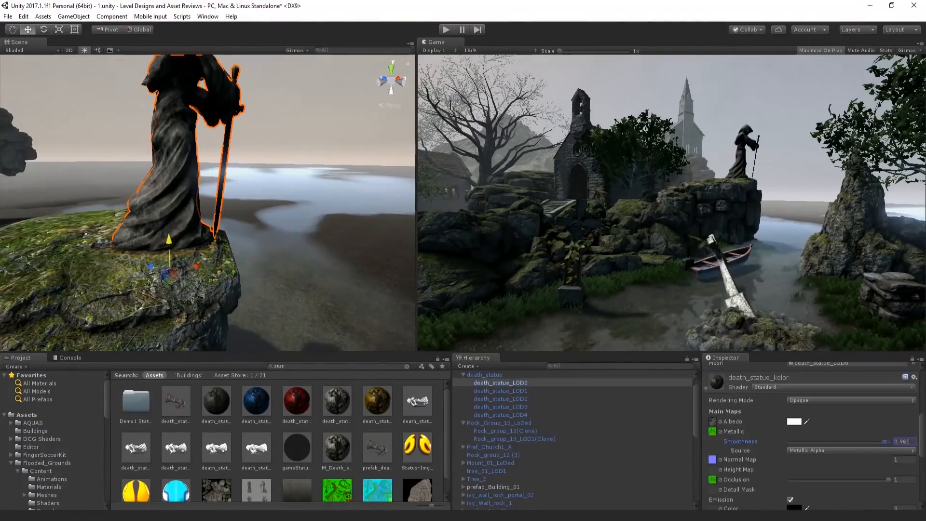
left_click(446, 30)
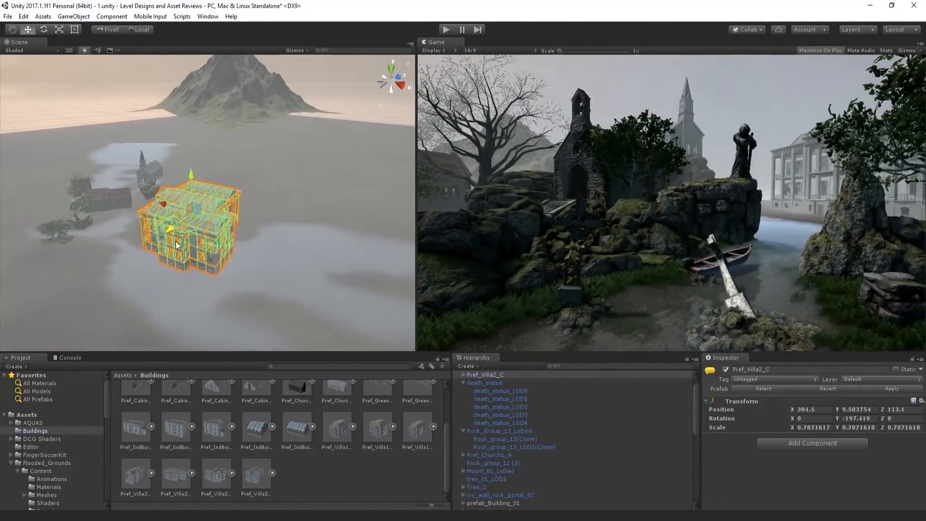
- Place the death statue on the cliff and the Pref_Villa2_C villa across the water
left_click(503, 383)
type("rock")
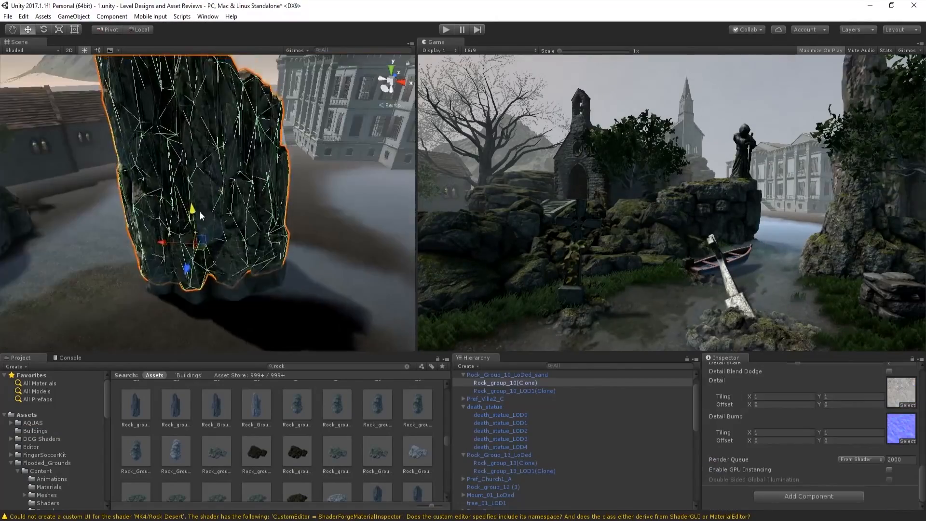
left_click(485, 398)
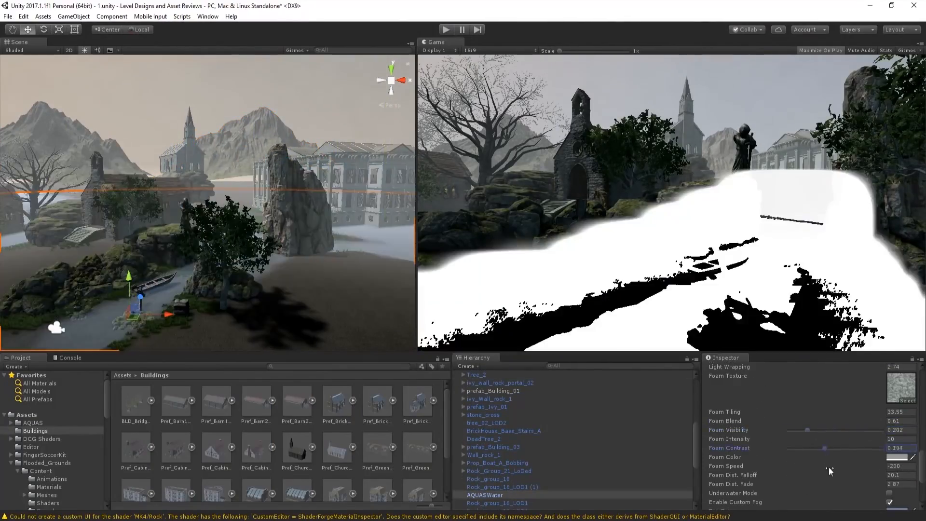
- Select the new flat Terrain to begin adding a ground texture
left_click(490, 374)
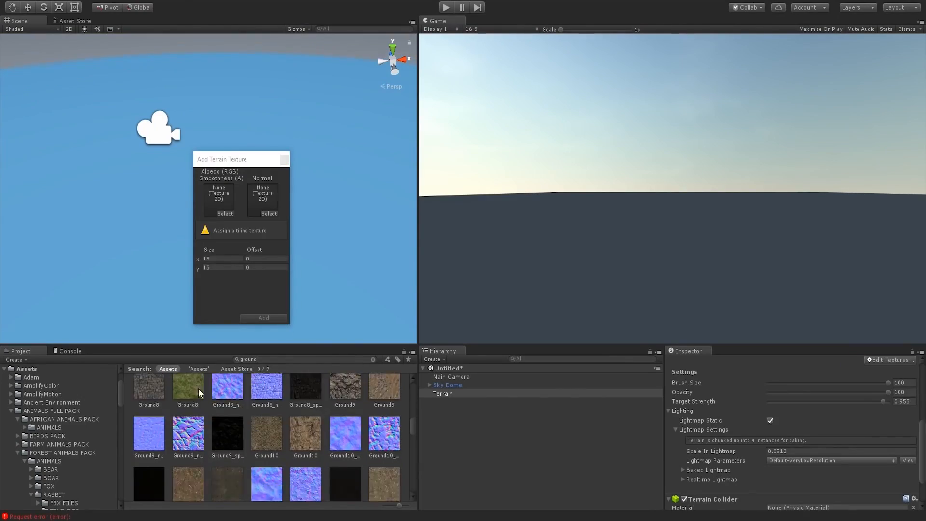
- Sculpt rolling hills with Raise/Lower Terrain and drop the Mountain16 prefab onto the terrain
left_click(263, 317)
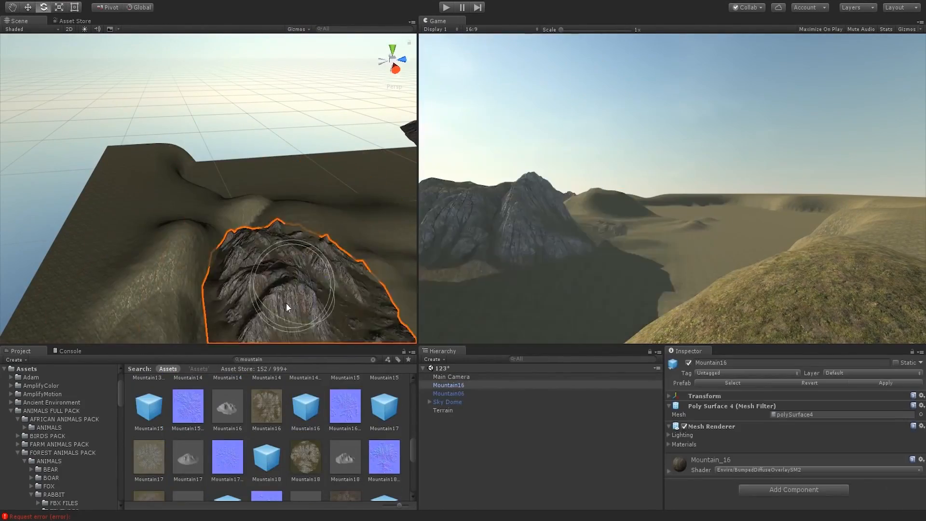
- Place Mountain08 and Mountain06 around the valley and paint Tree4_low pines on the slopes
left_click(443, 410)
type("tree4")
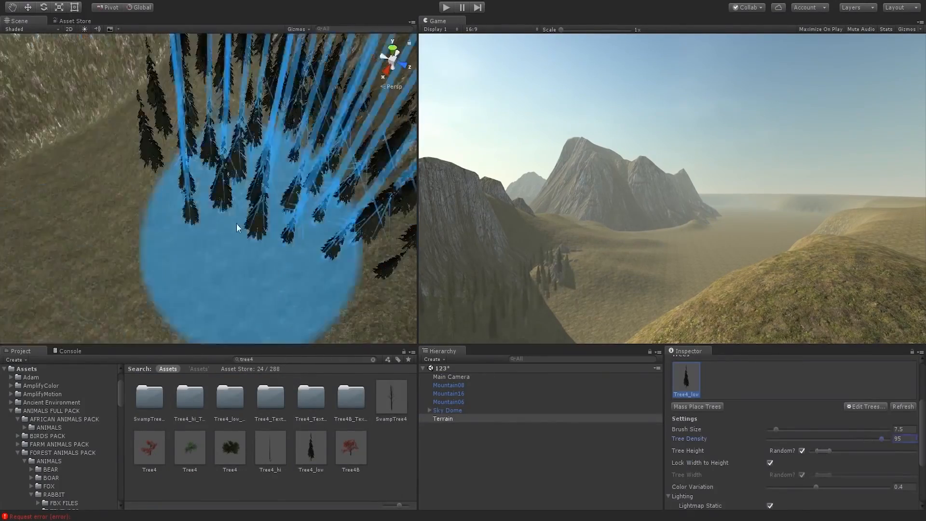
- Assign the Stylized profile to Main Camera's Post Processing Behaviour and enable Volumetric Scattering
left_click(447, 410)
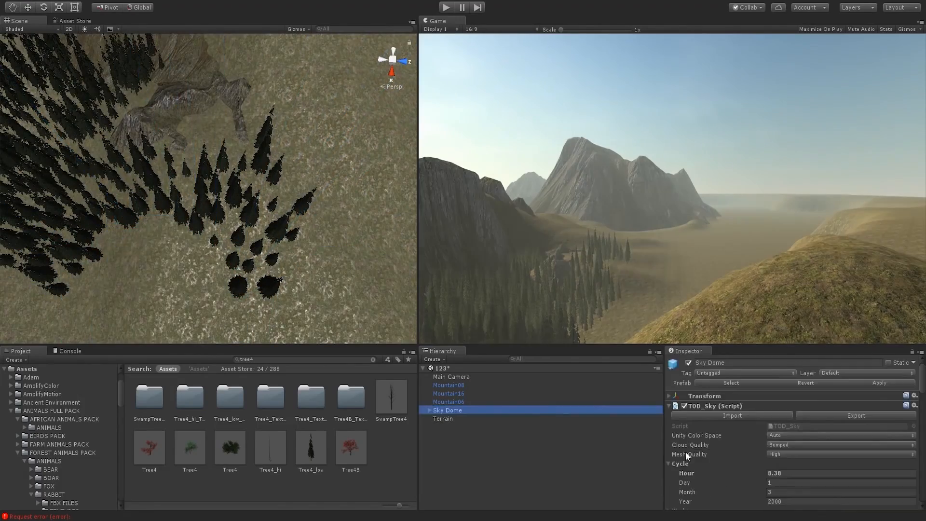
left_click(450, 376)
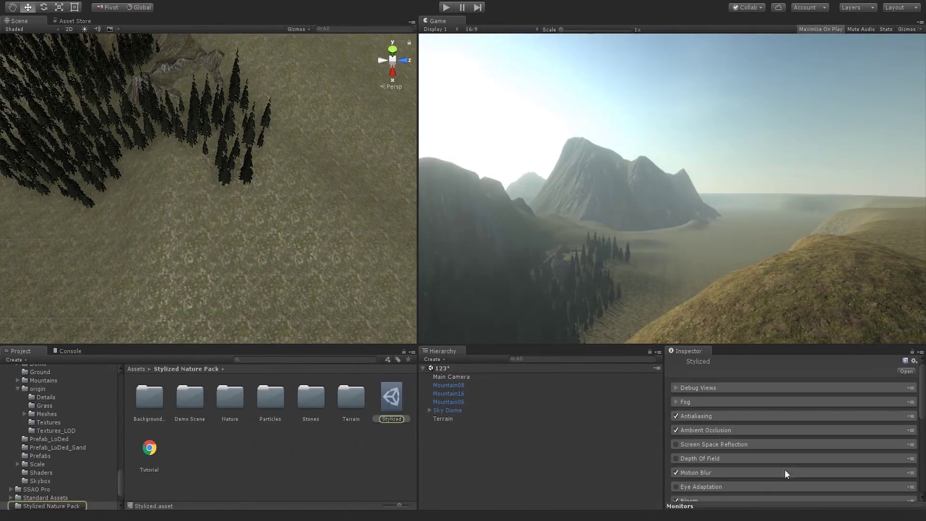
left_click(450, 376)
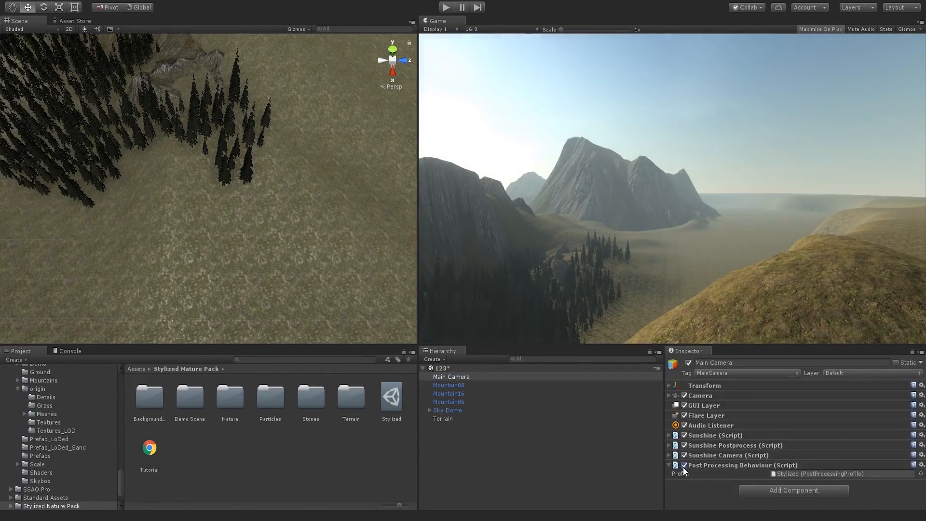
left_click(447, 410)
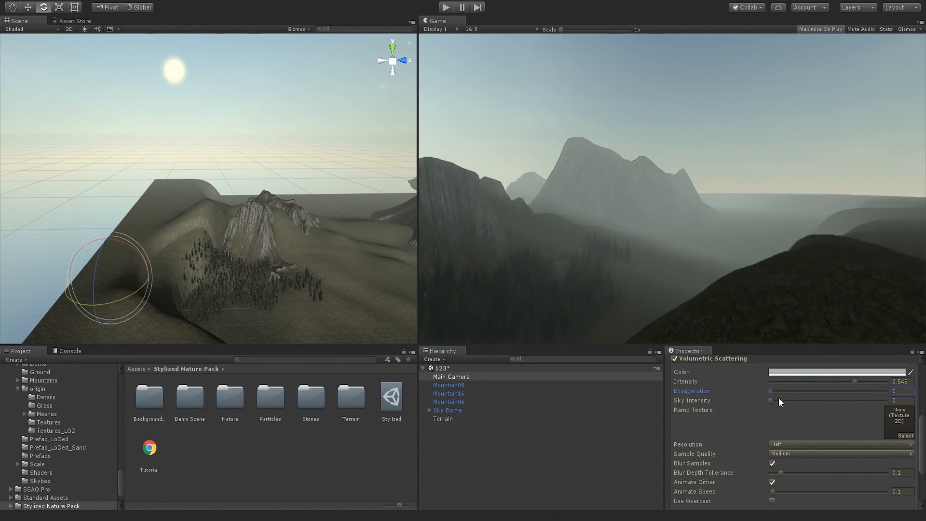
- Set Sky Dome Hour to 7.38 and adjust Volumetric Light and Sun Shafts on Main Camera
left_click(446, 410)
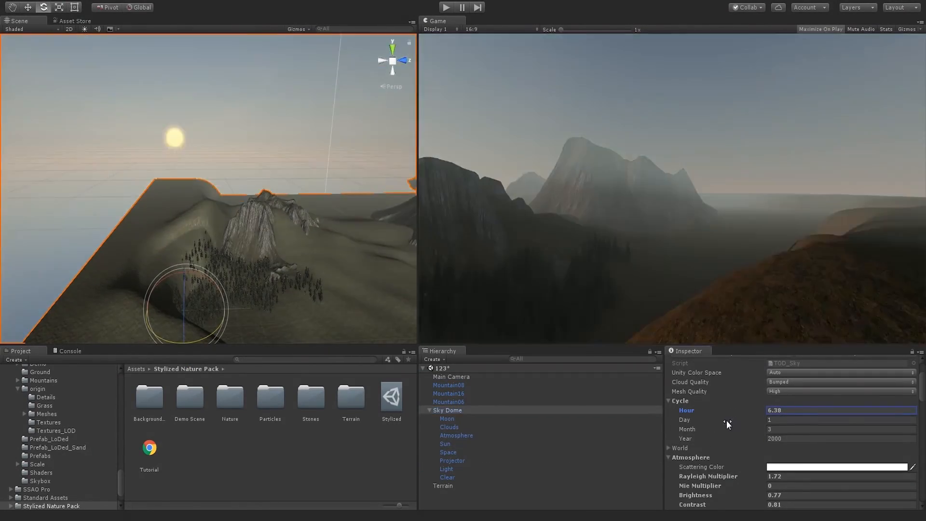
left_click(450, 394)
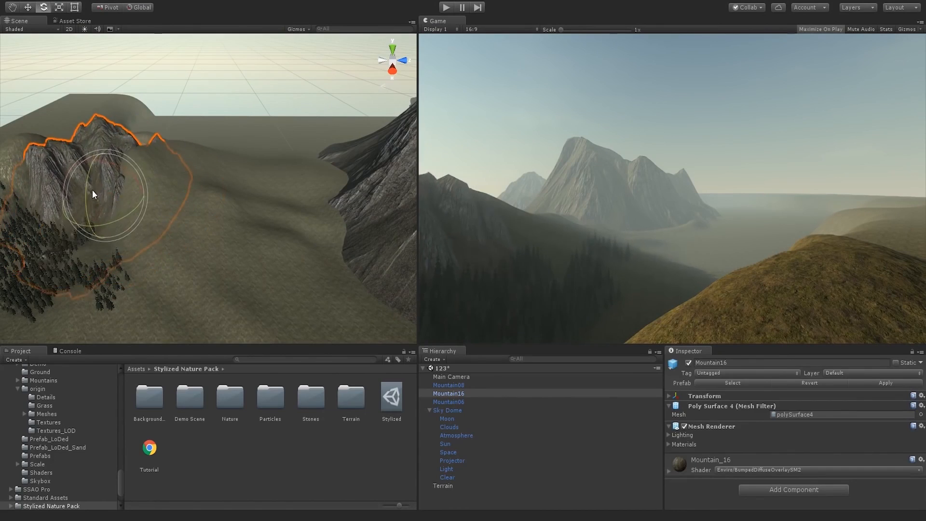
left_click(443, 485)
type("ground")
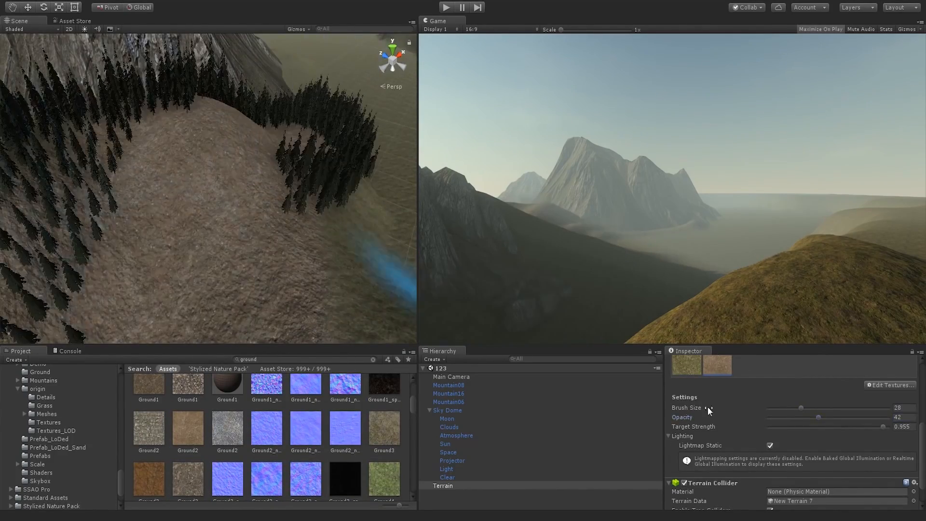
left_click(891, 385)
type("123")
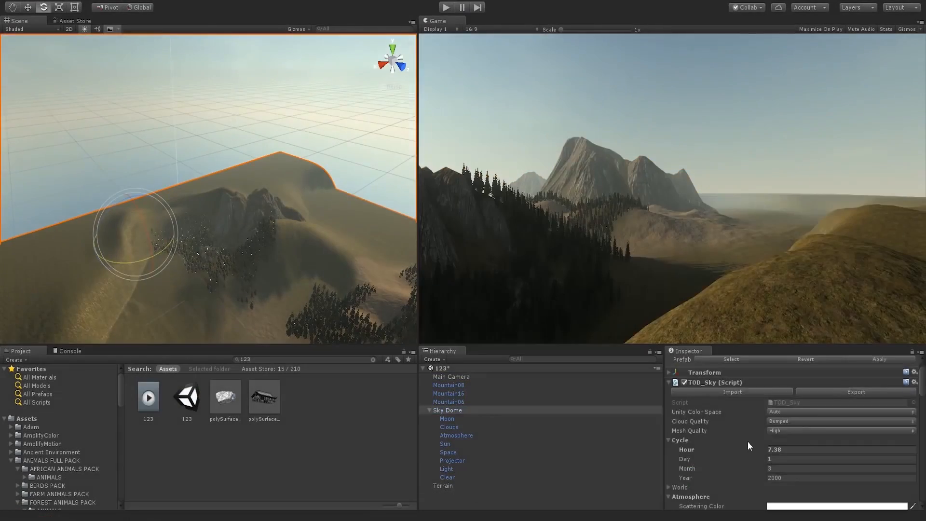
- Paint earthy ground textures and spread more pine trees over the hills
left_click(446, 469)
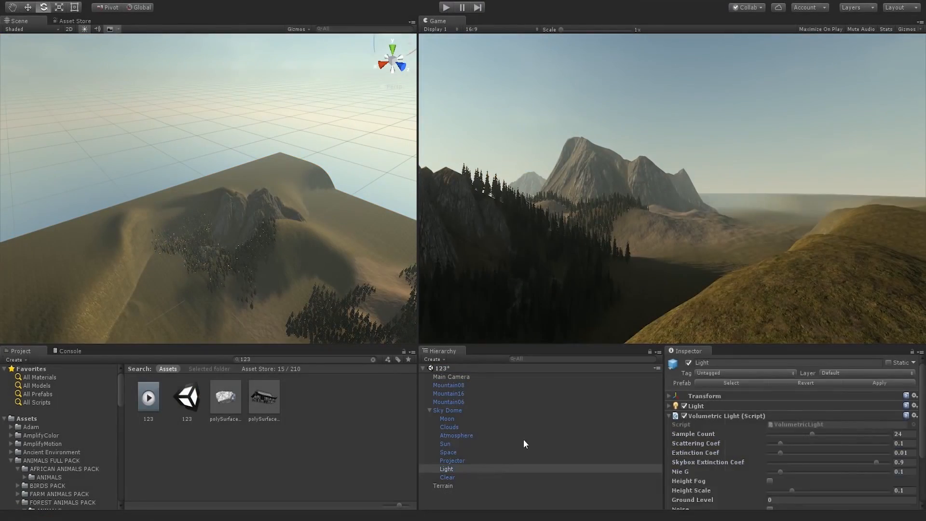
left_click(450, 377)
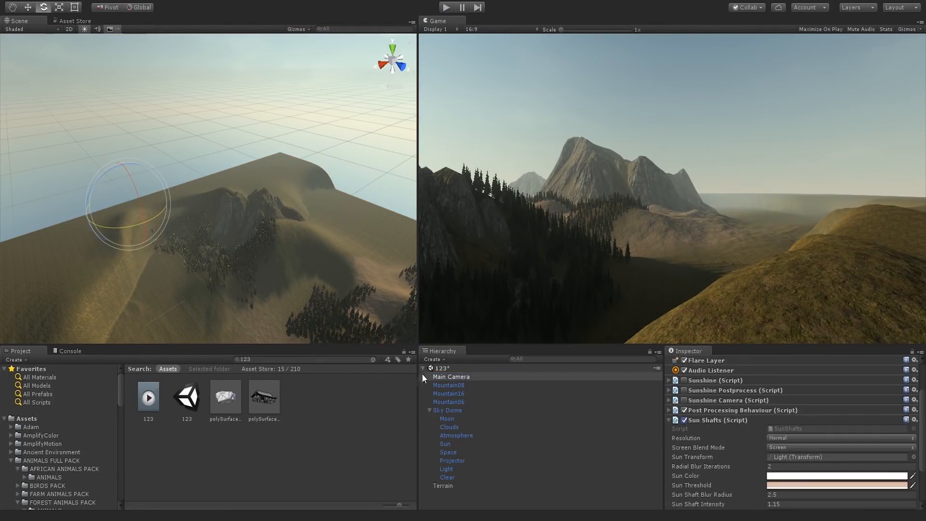
scroll("down", 3)
type("tree")
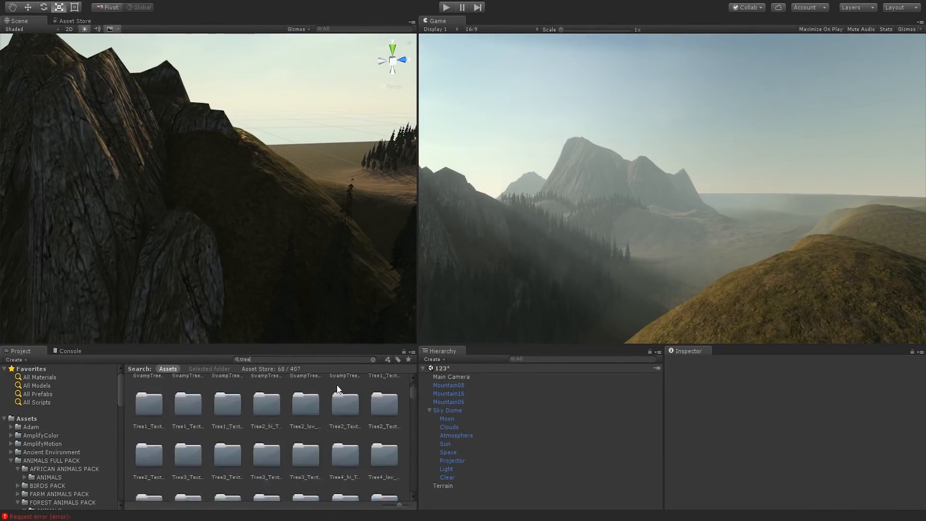
- Paint Grass1 details over the valley slopes with adjusted brush size and opacity
left_click(442, 485)
type("grass")
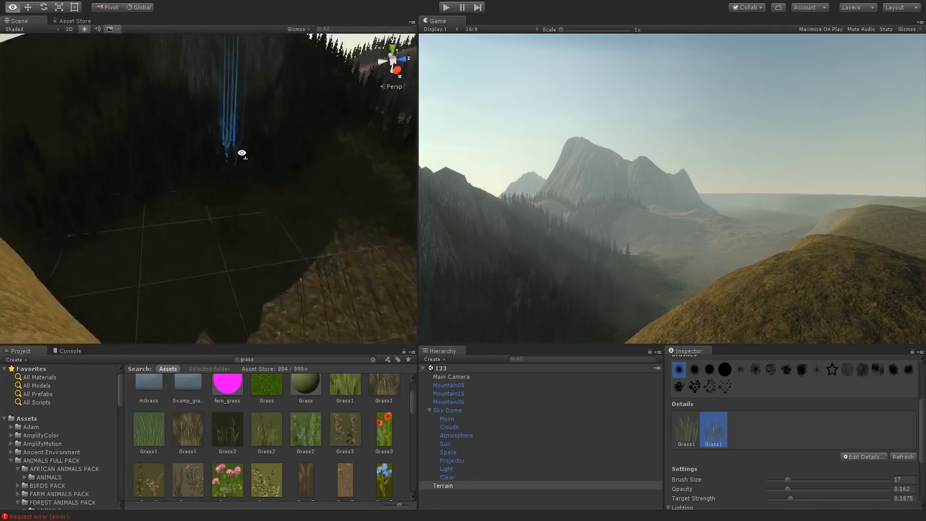
left_click(686, 429)
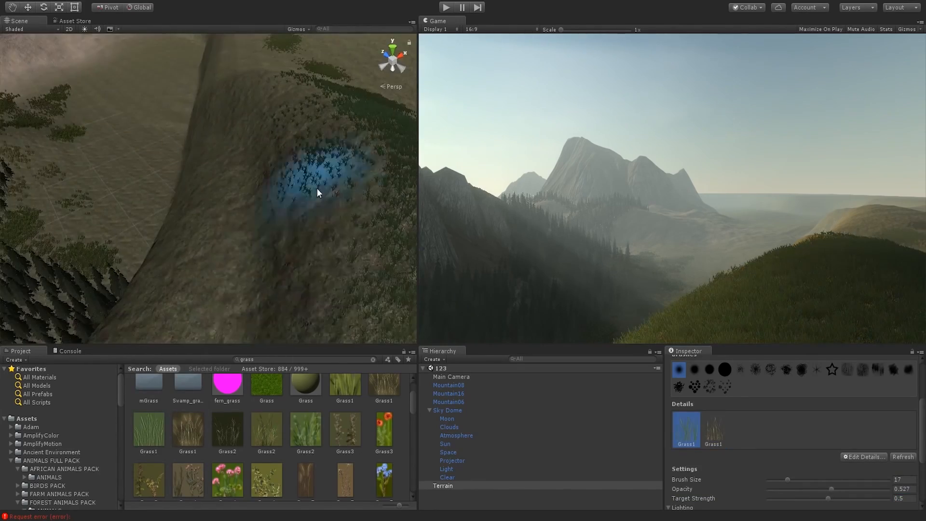
left_click(45, 432)
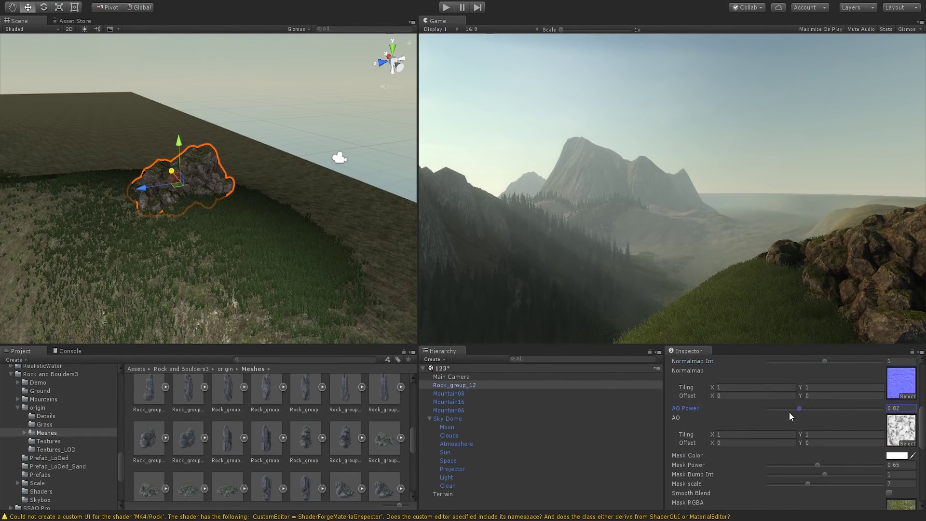
- Place Lake, Rock_group prefabs and Mount_01, then add Grass3 as a new grass detail texture
left_click(451, 469)
type("lake")
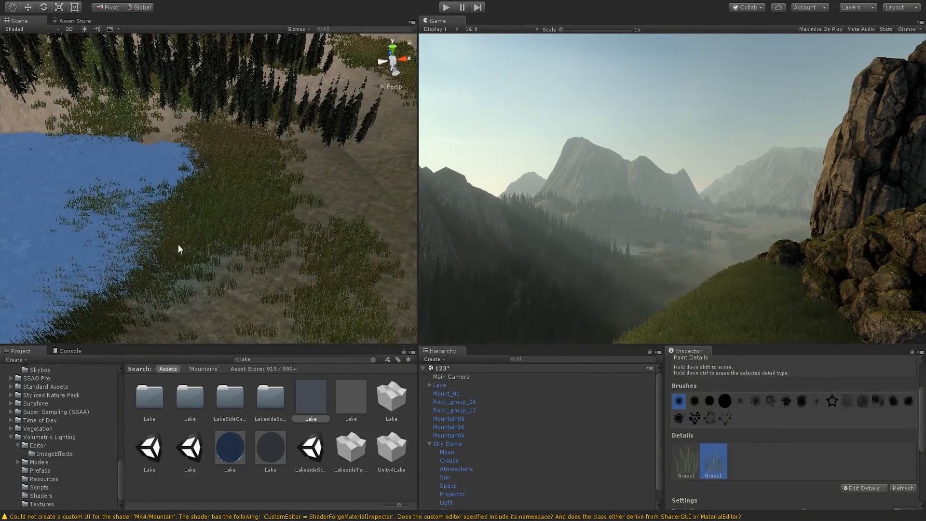
left_click(808, 406)
type("grass")
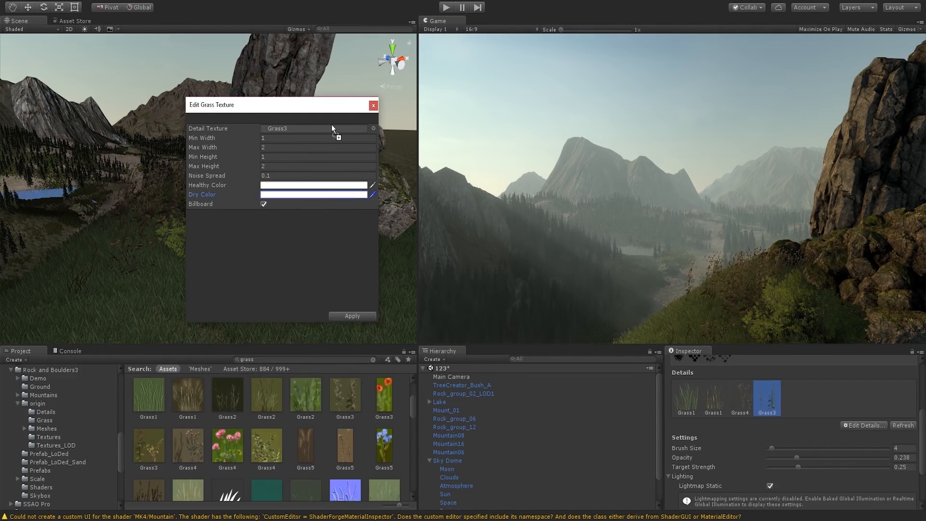
- Drop rock meshes on the hillside, then load the SSAD scene and place Tree6 and Trunk1
left_click(373, 105)
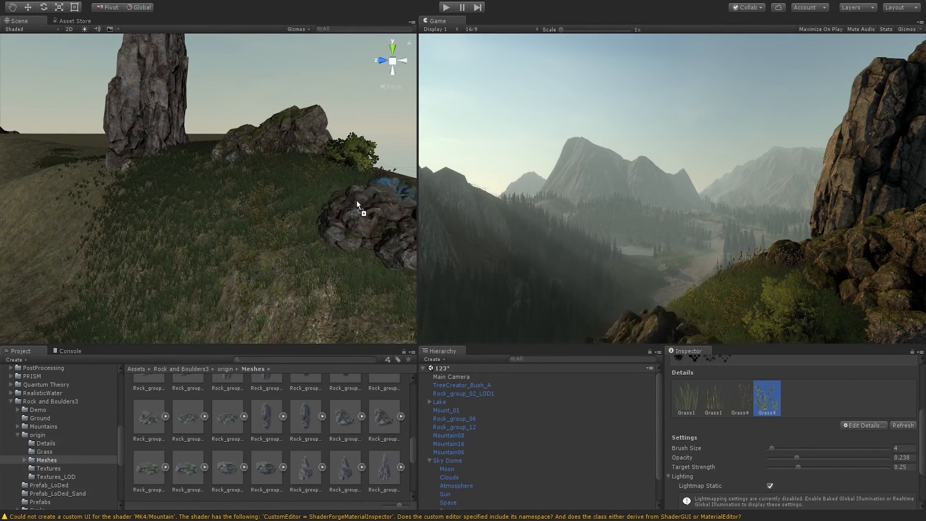
left_click(286, 189)
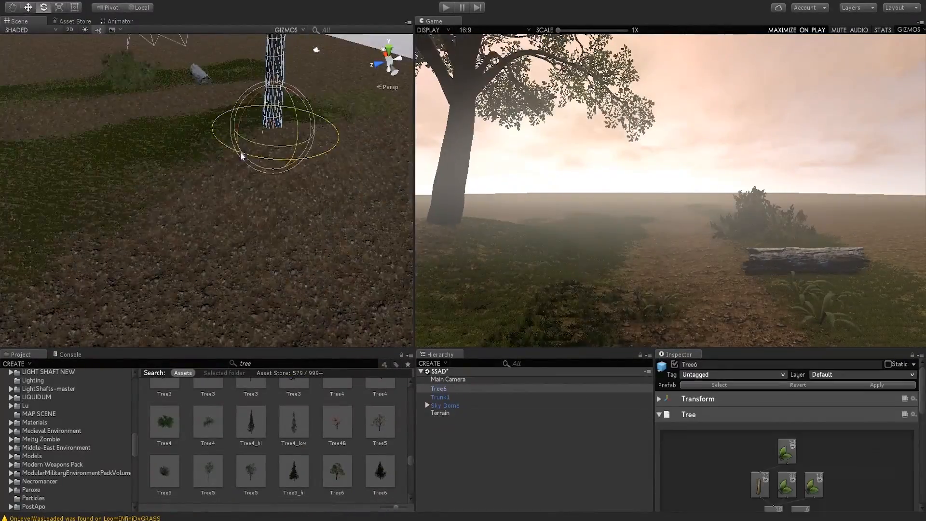
- Place rock groups, veg plants and Tree4_low trees across the SSAD meadow
left_click(443, 405)
type("rock")
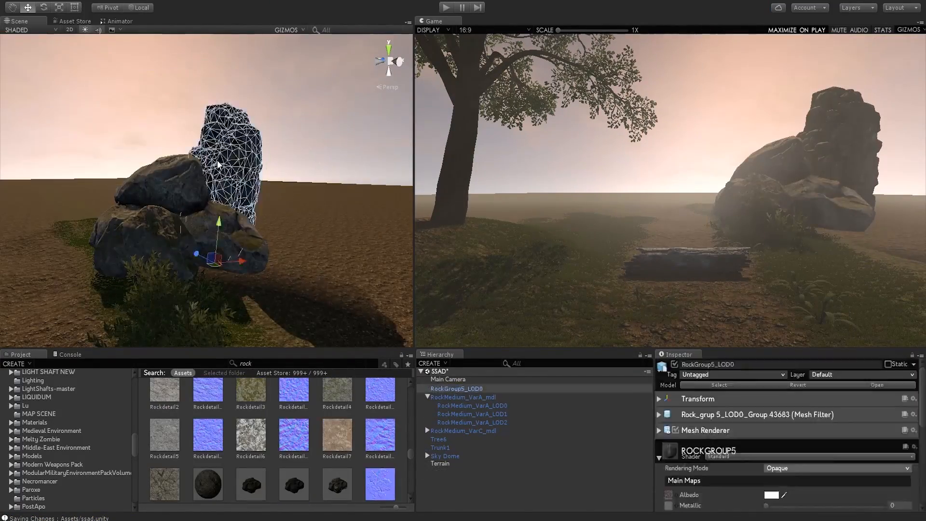
left_click(439, 463)
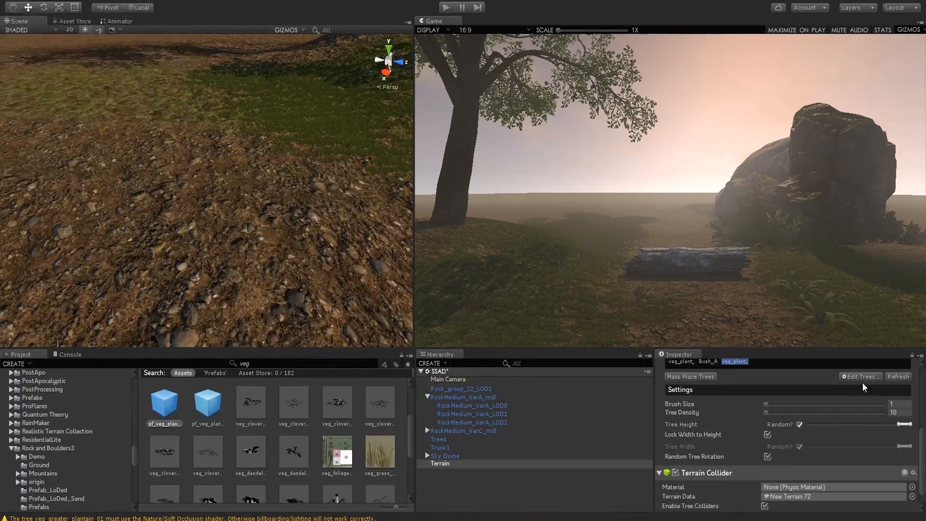
left_click(861, 504)
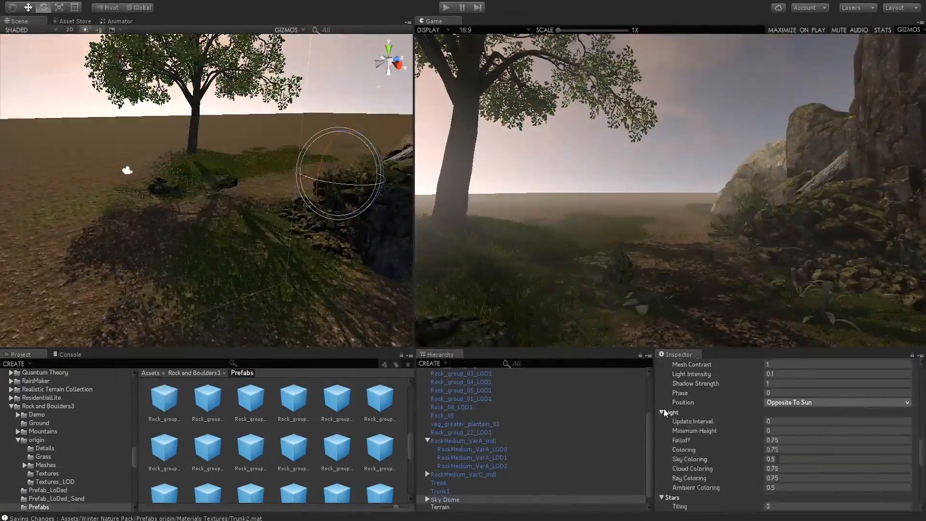
- Create a new scene with a Sky Dome of orange clouds over a bare Terrain
left_click(449, 371)
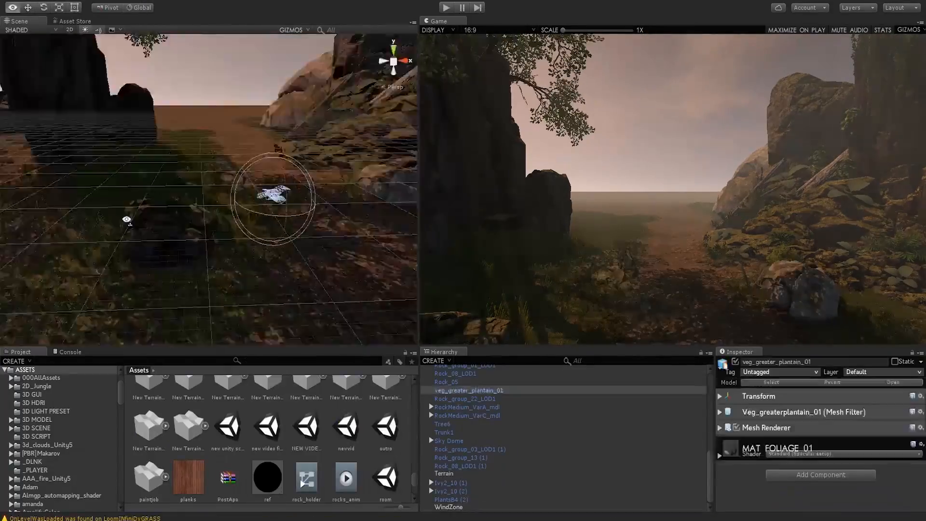
left_click(444, 474)
type("tree")
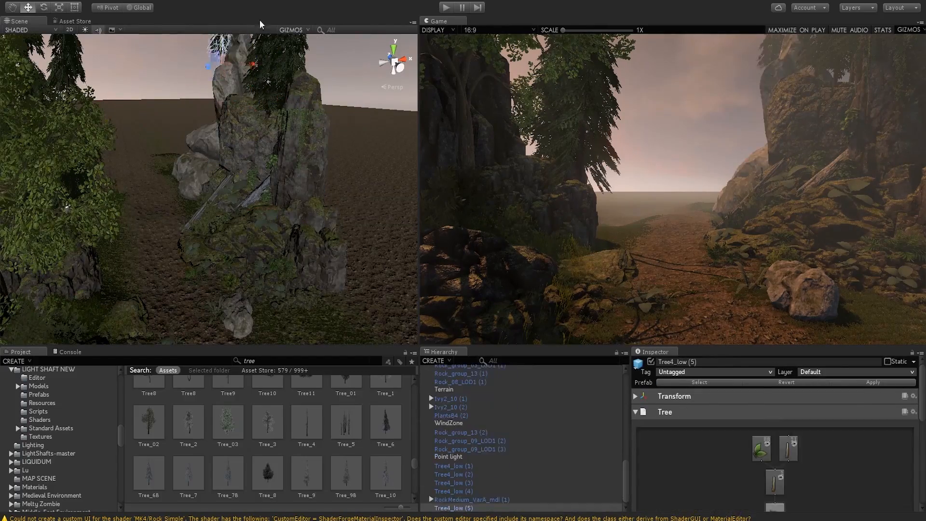
left_click(444, 428)
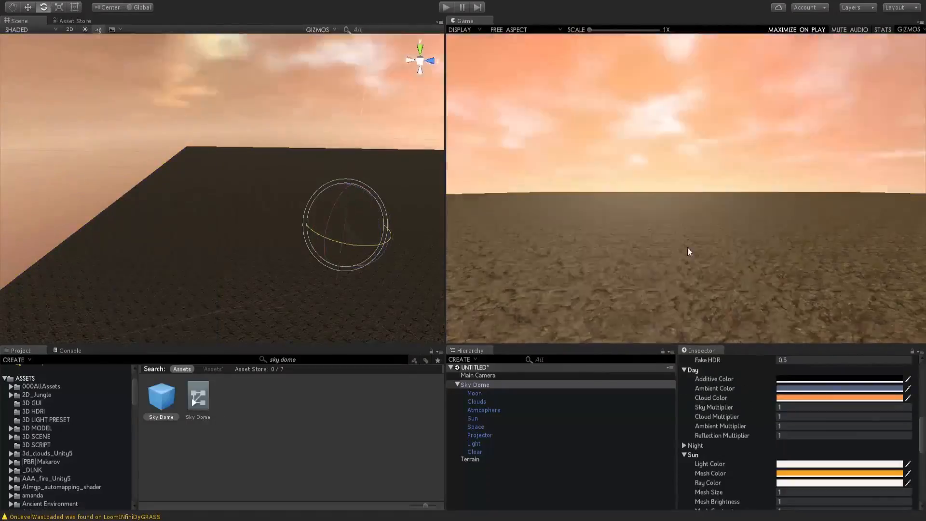
- Add OCEAN_mesh water, Rock1 groups, BridgeStone00 arch and grass details along the shore
left_click(478, 375)
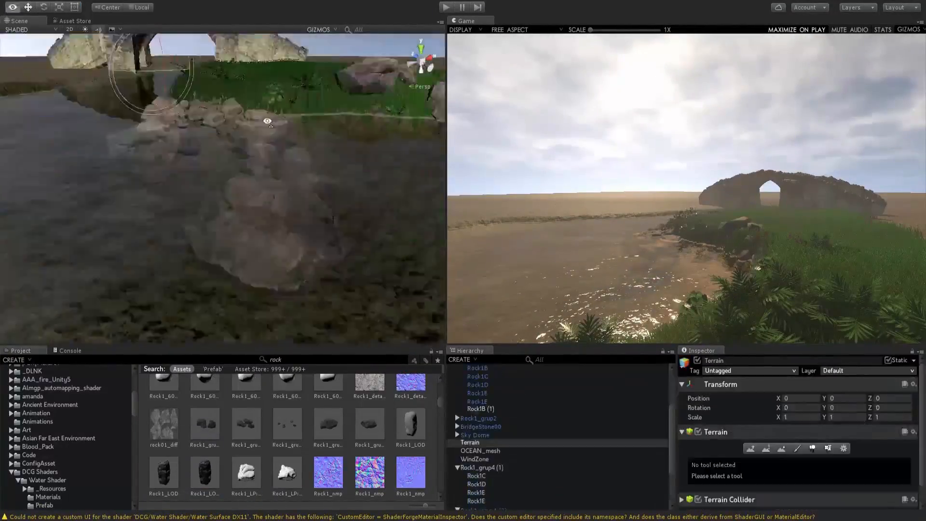
- Brush curving grass strips along the dirt path beside the lake with Paint Details
left_click(477, 452)
type("fence")
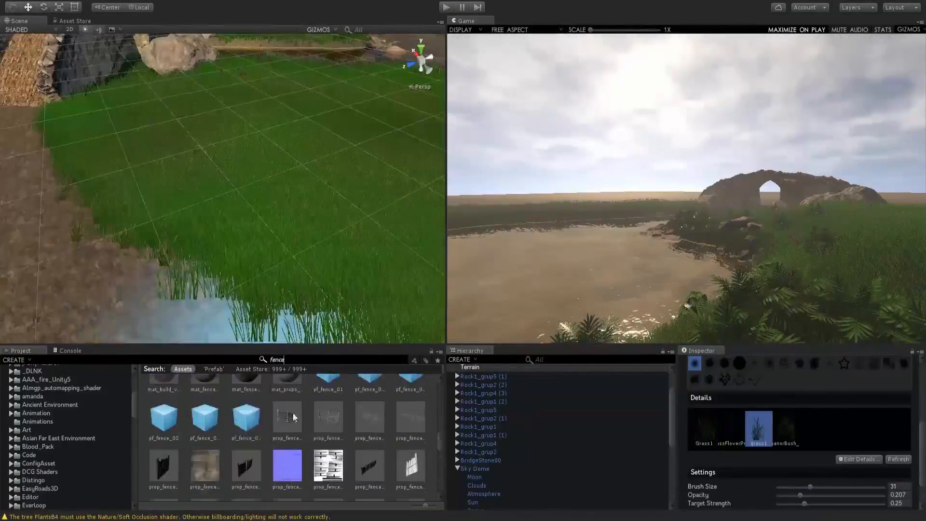
left_click(812, 365)
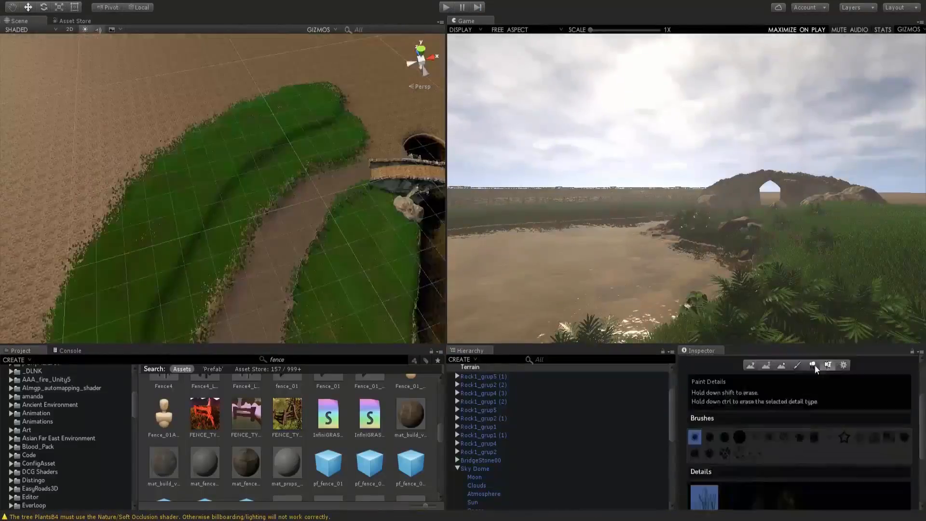